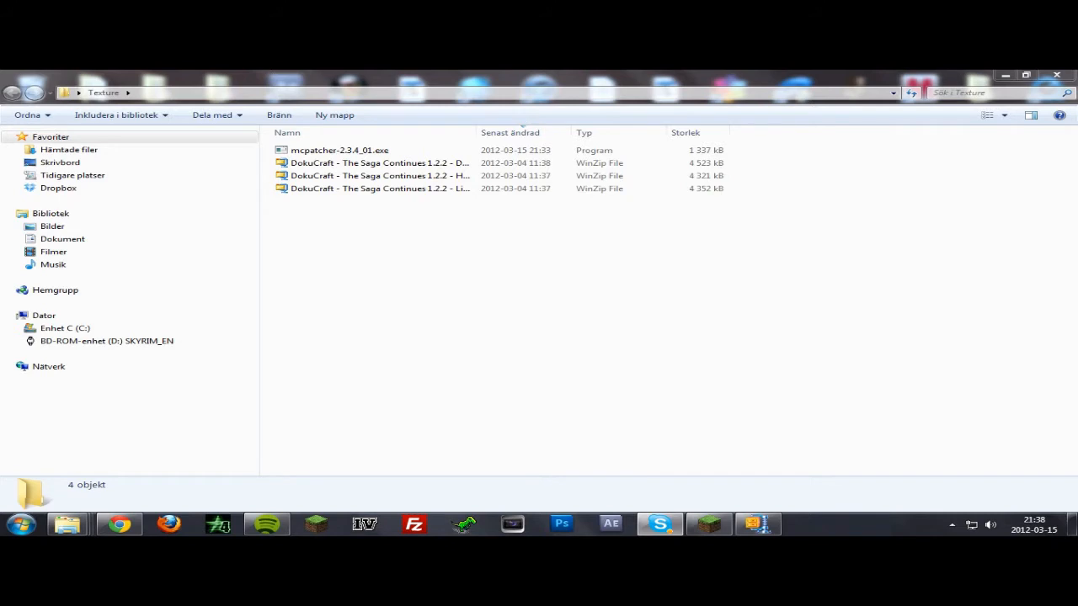
Step: Search the Start menu for %appdata% to reach the AppData Roaming folder
click(339, 150)
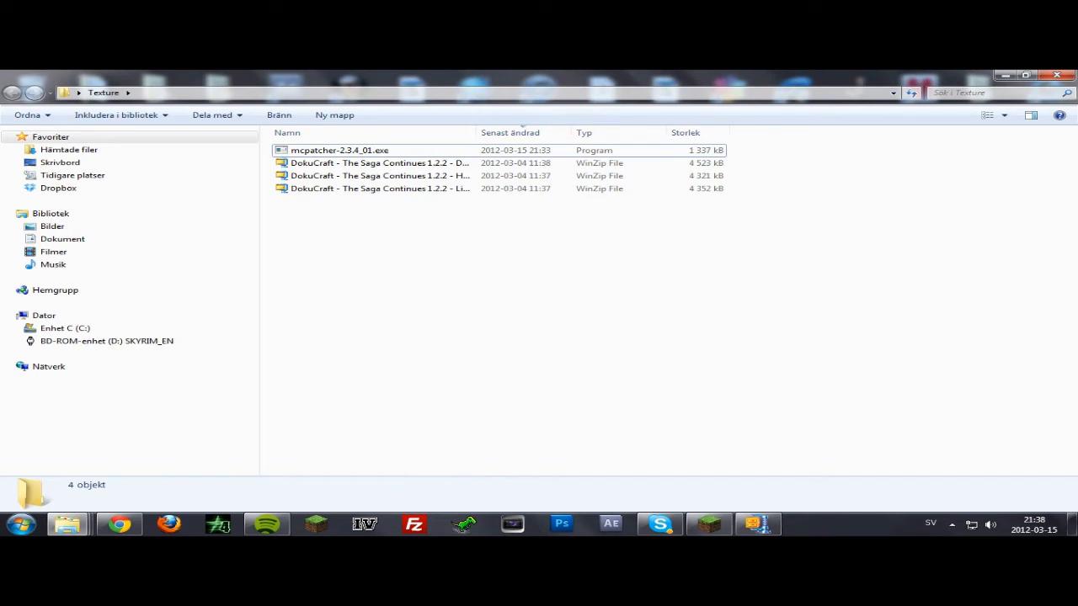
mouse_move(68, 524)
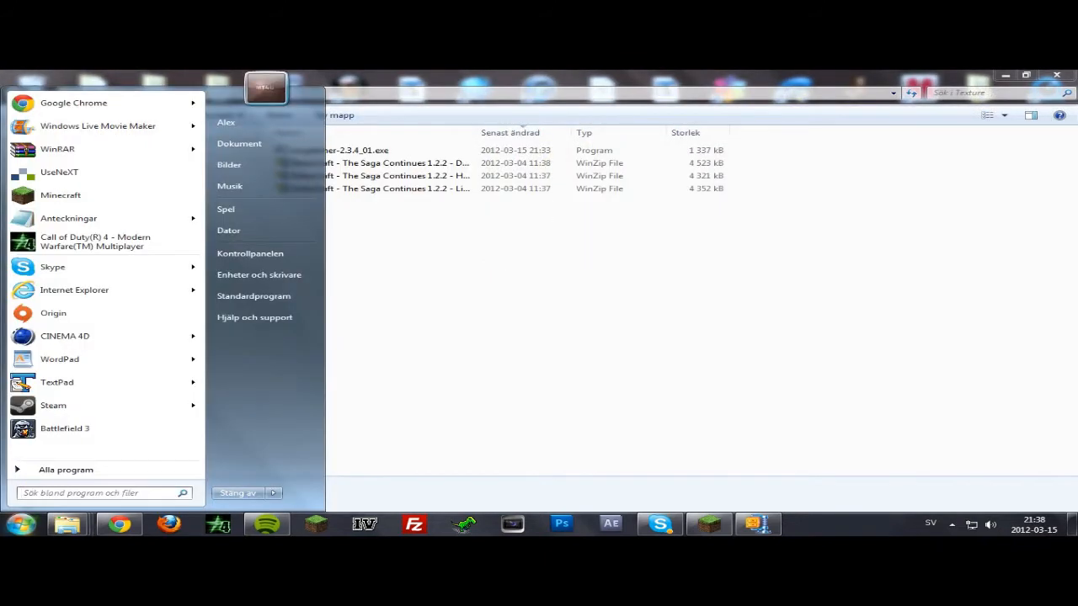
text(%)
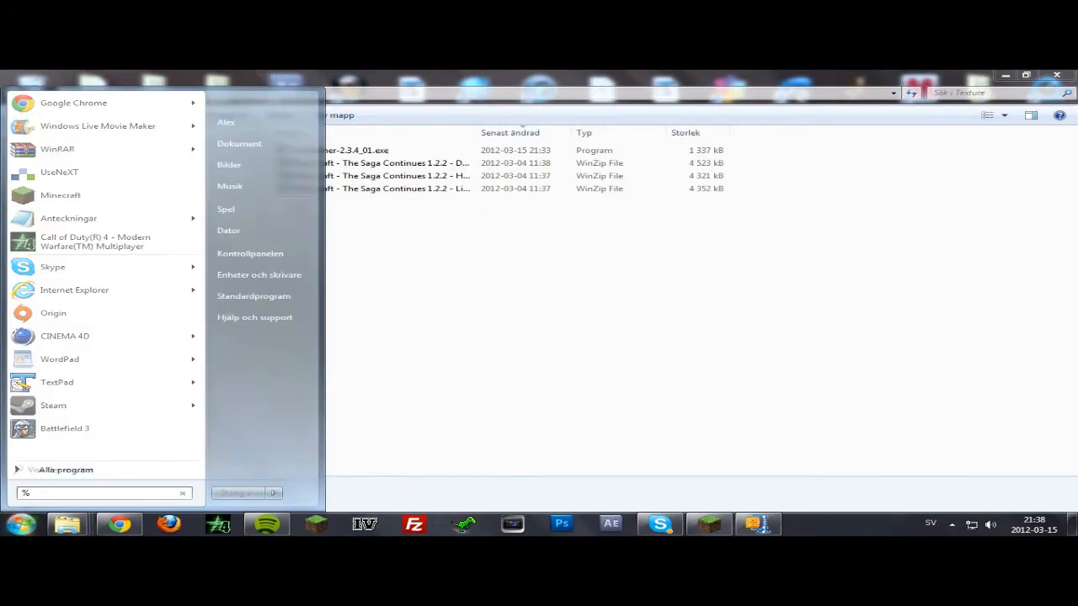
text(appdata)
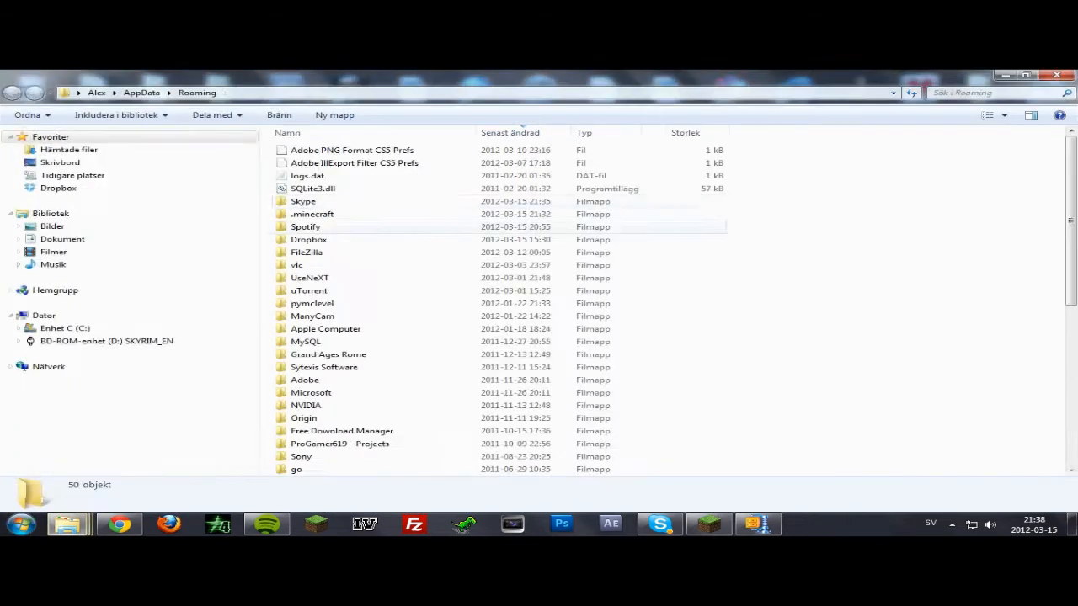
mouse_move(309, 277)
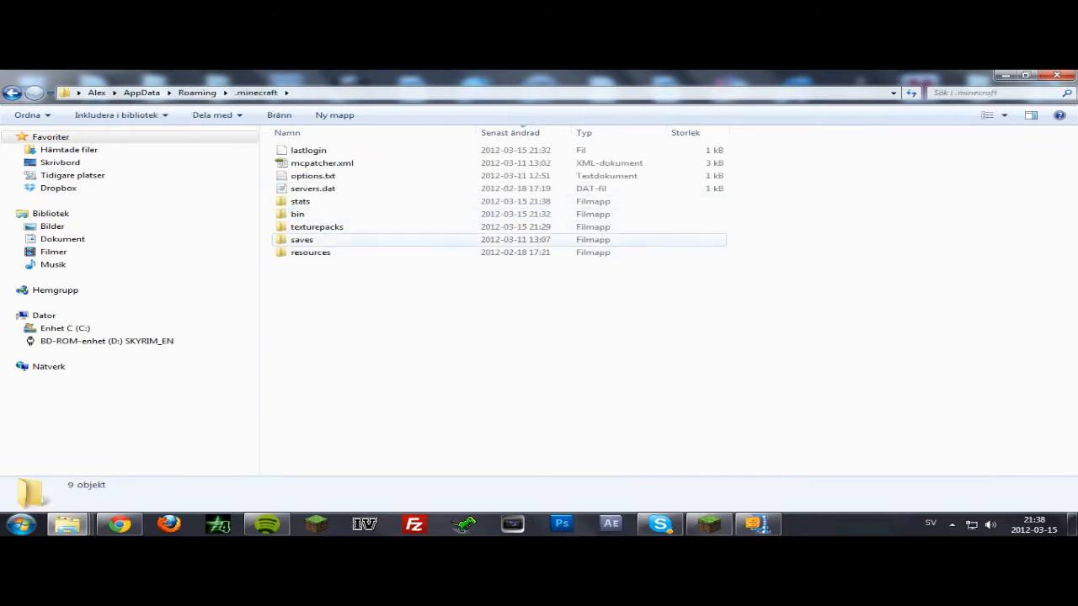
Step: Open the texturepacks folder inside .minecraft to receive the DokuCraft zips
double_click(316, 227)
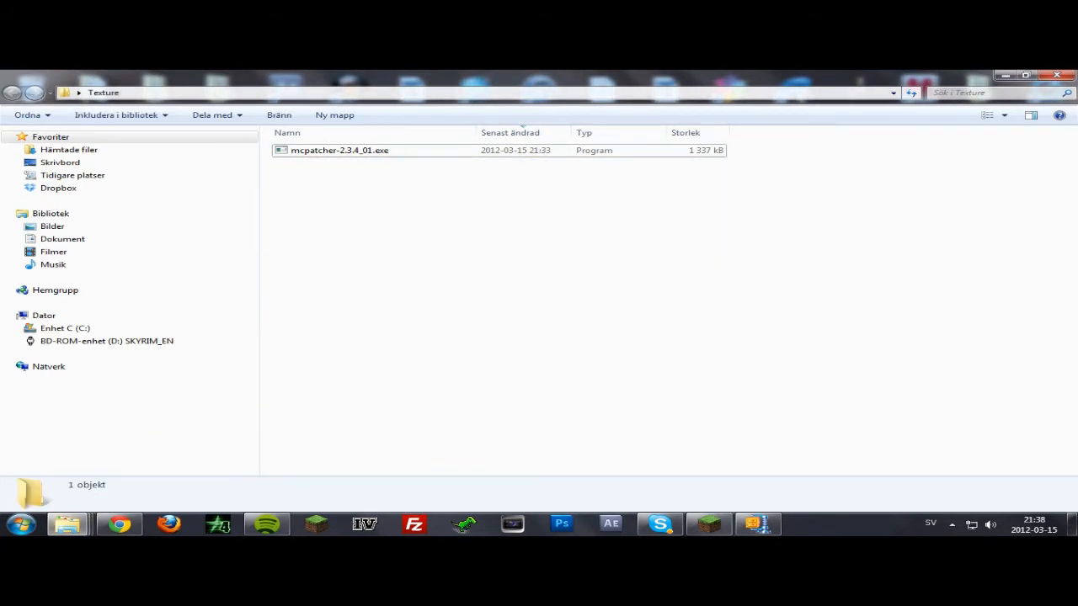
mouse_move(339, 150)
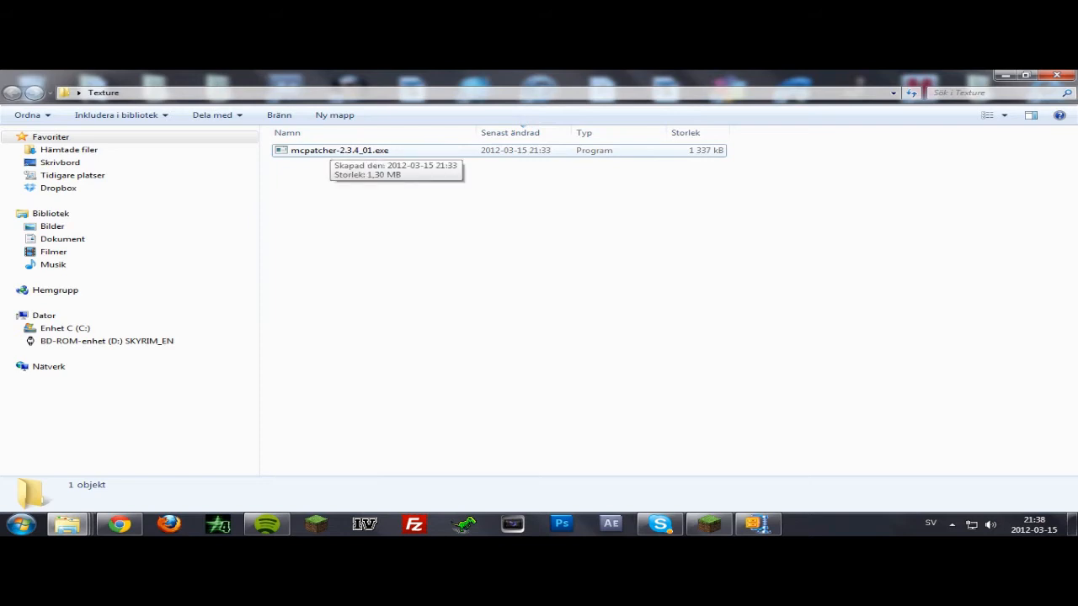
Step: Launch mcpatcher-2.3.4_01.exe, patch Minecraft 1.2.3, and start Test Minecraft
click(339, 150)
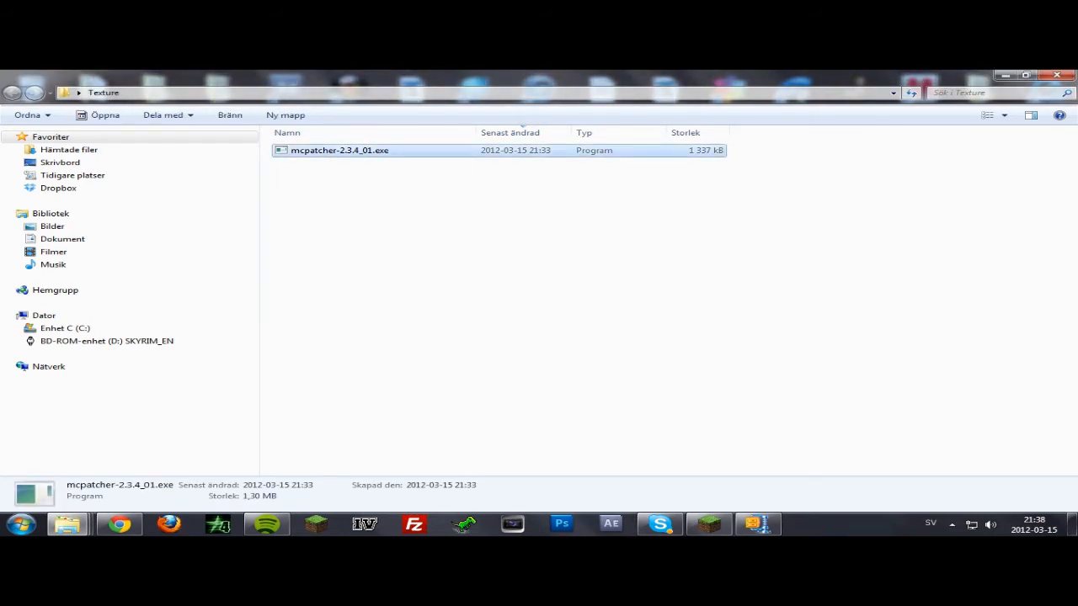
double_click(339, 150)
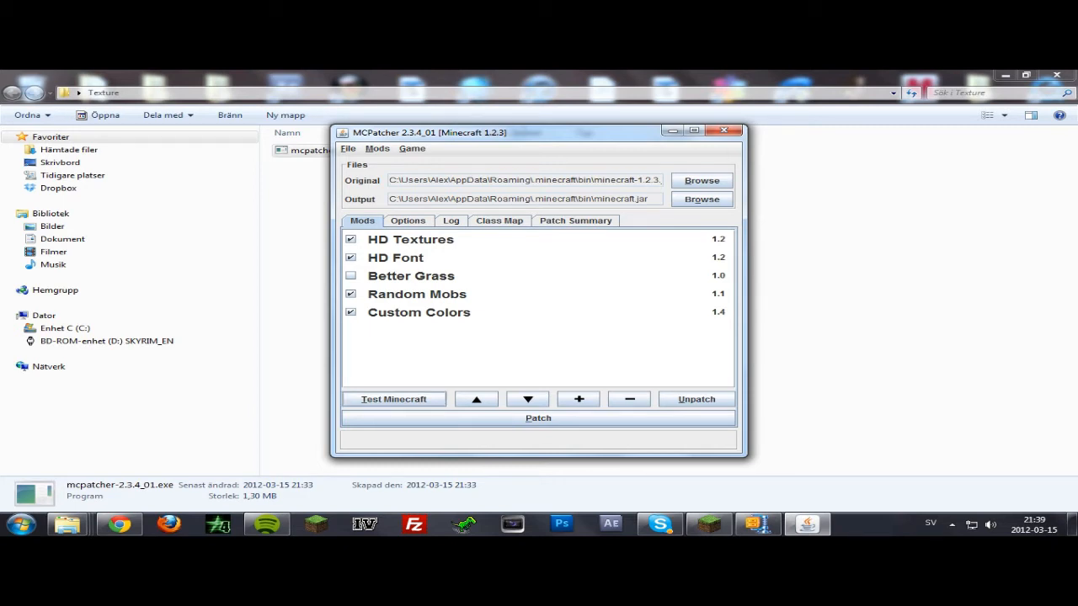
click(538, 418)
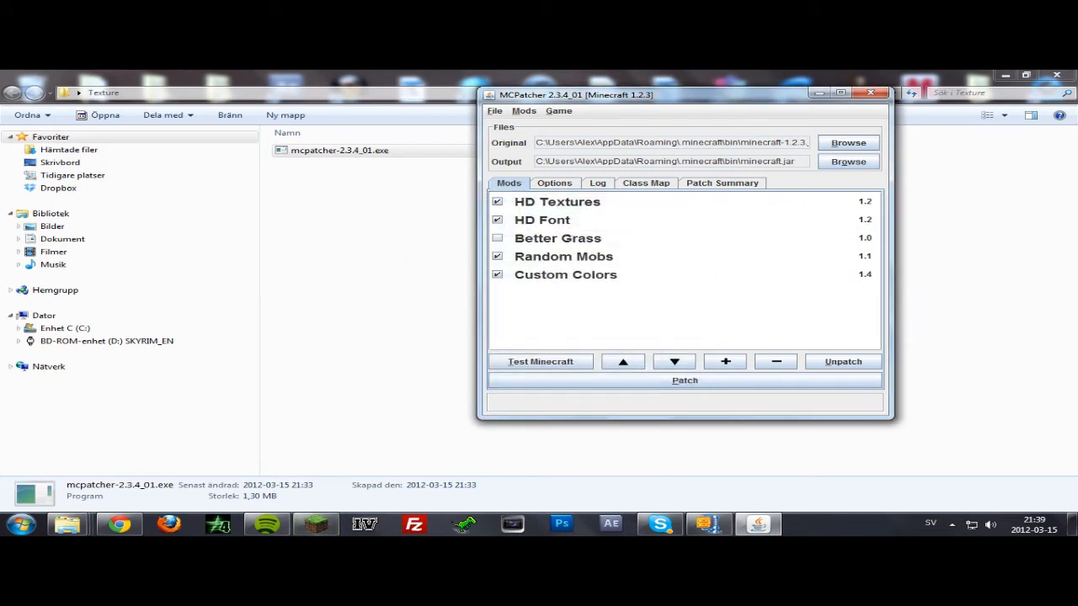
click(540, 361)
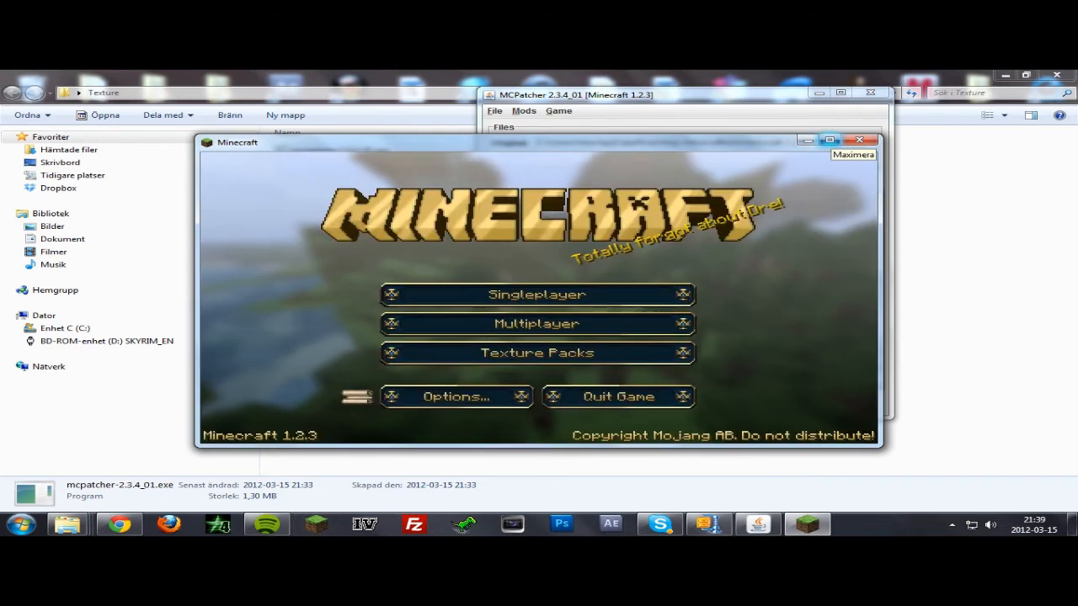
Step: Maximize Minecraft, select the DokuCraft Light texture pack, then open Singleplayer
click(828, 141)
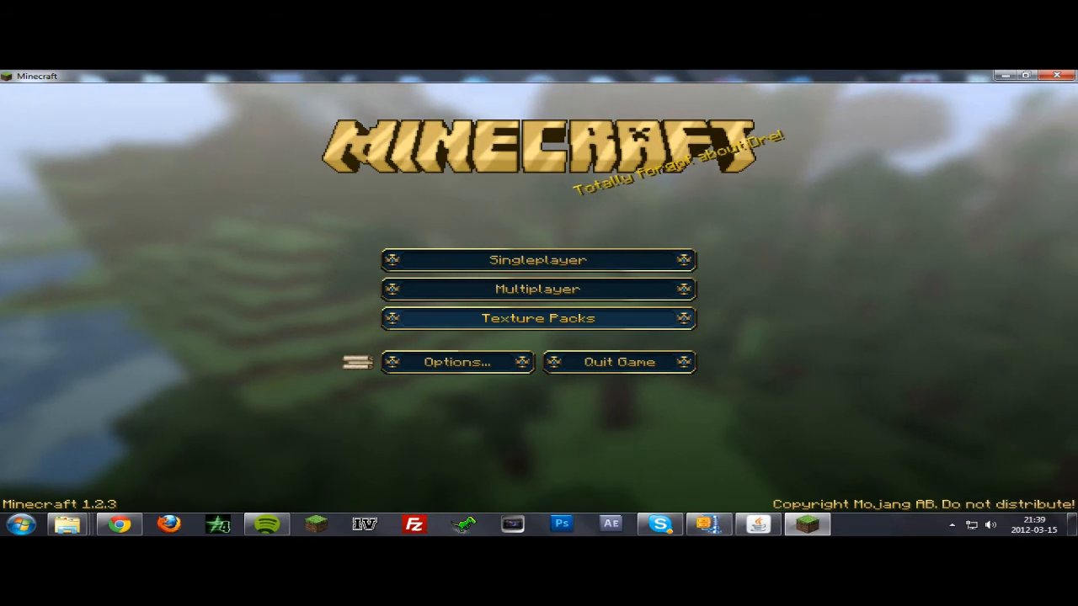
click(537, 317)
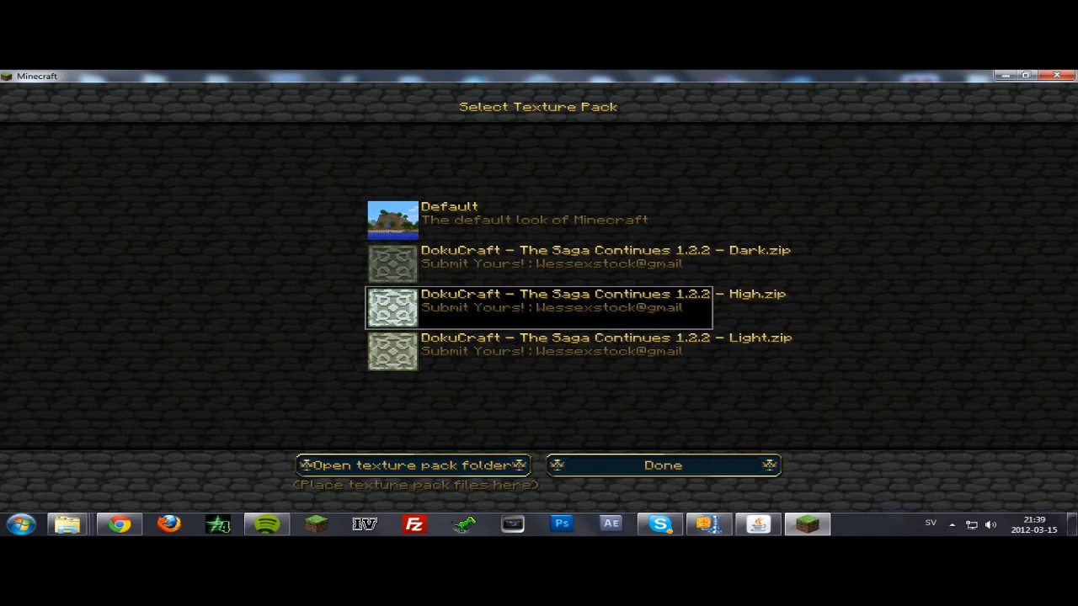
click(579, 257)
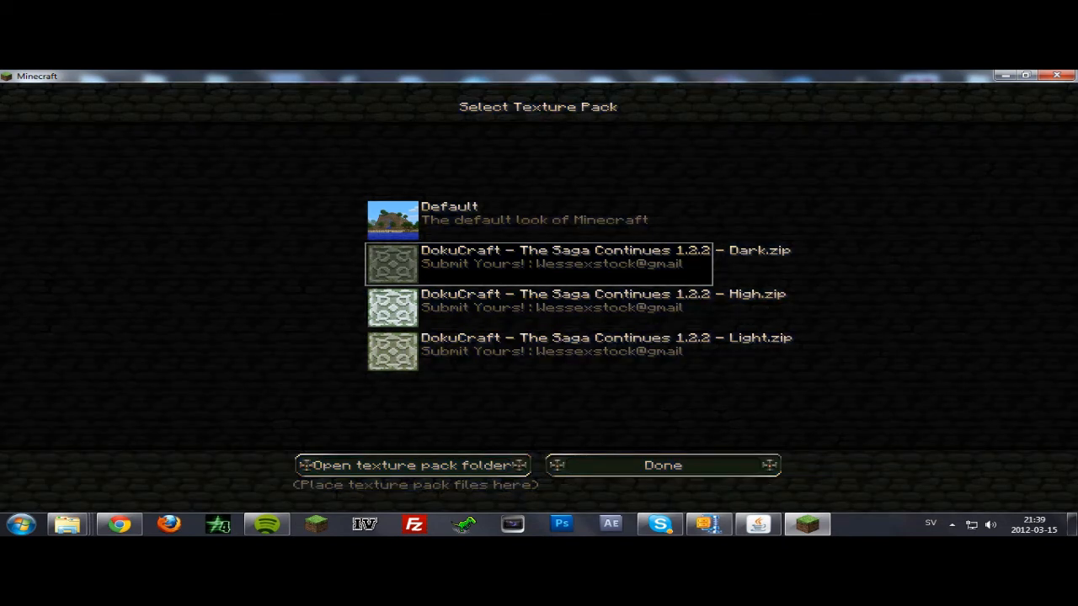
click(577, 345)
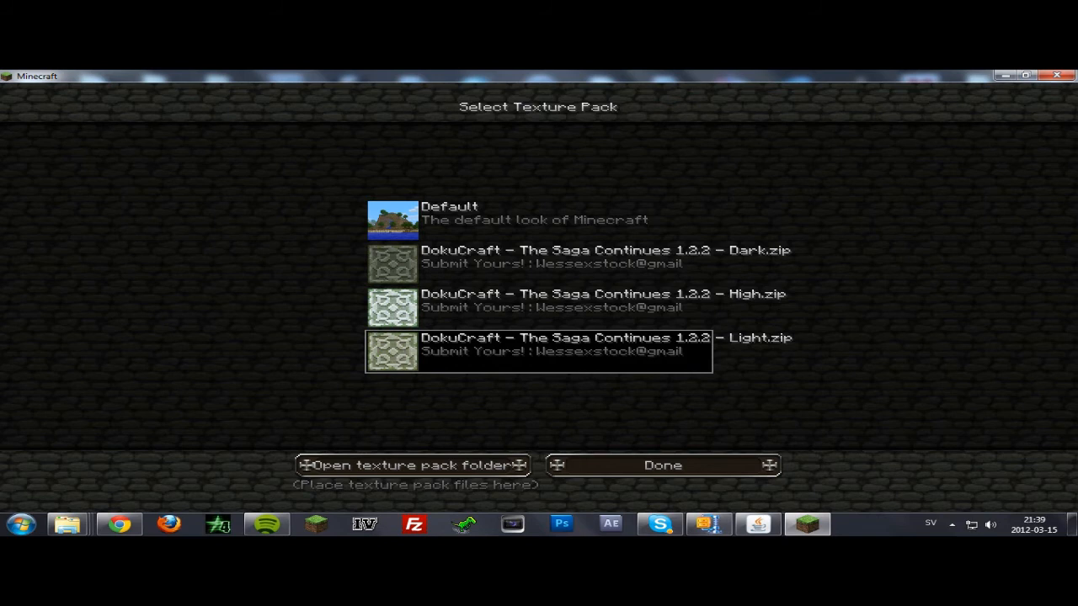
click(663, 464)
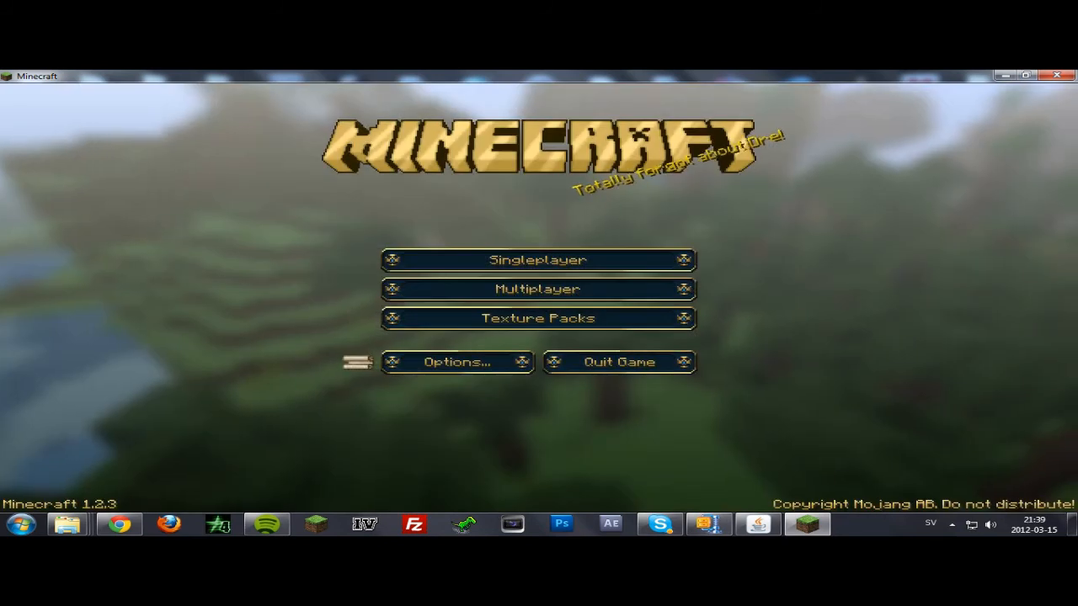
click(537, 259)
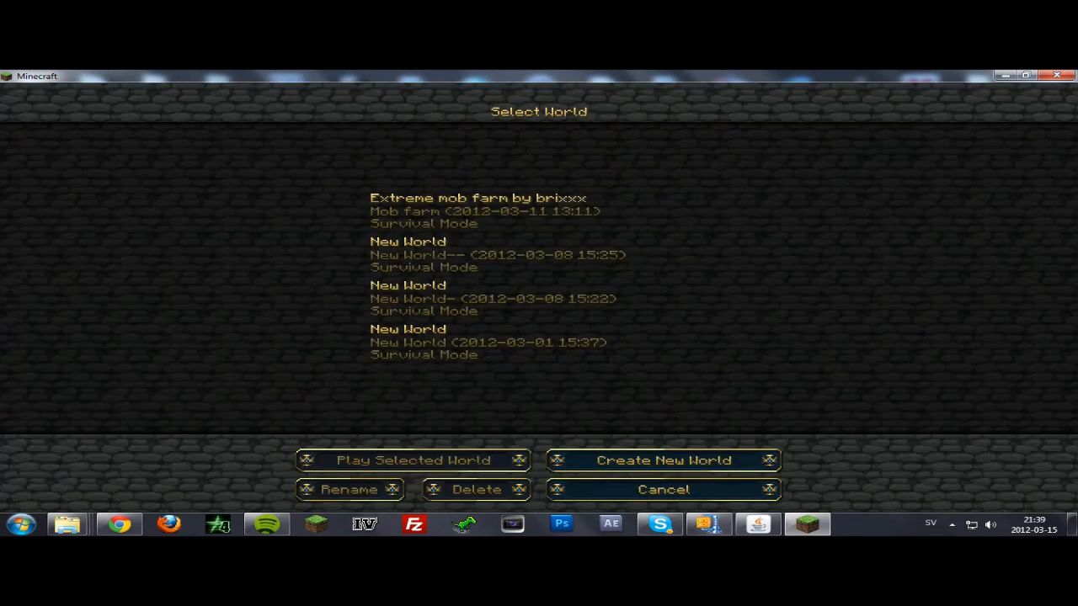
Step: Load a saved world to view the DokuCraft-textured riverside forest
click(411, 460)
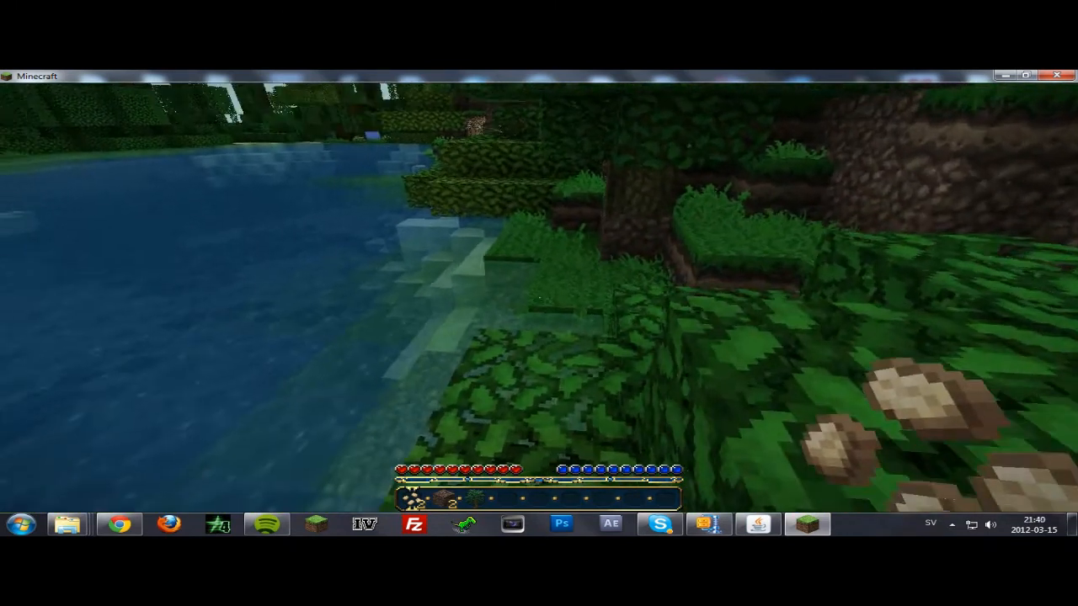
mouse_move(539, 295)
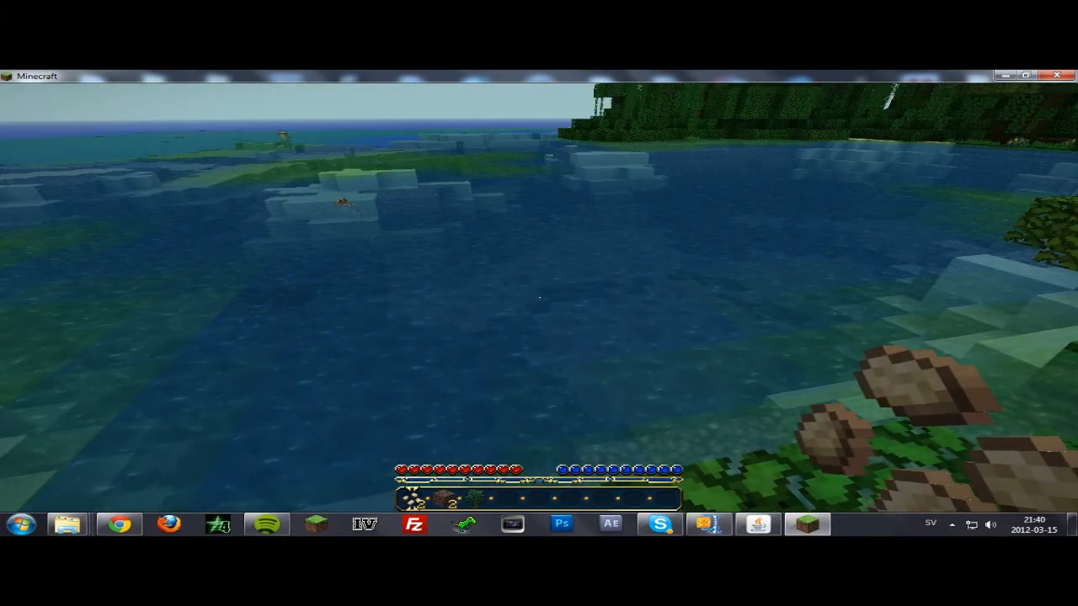
mouse_move(539, 303)
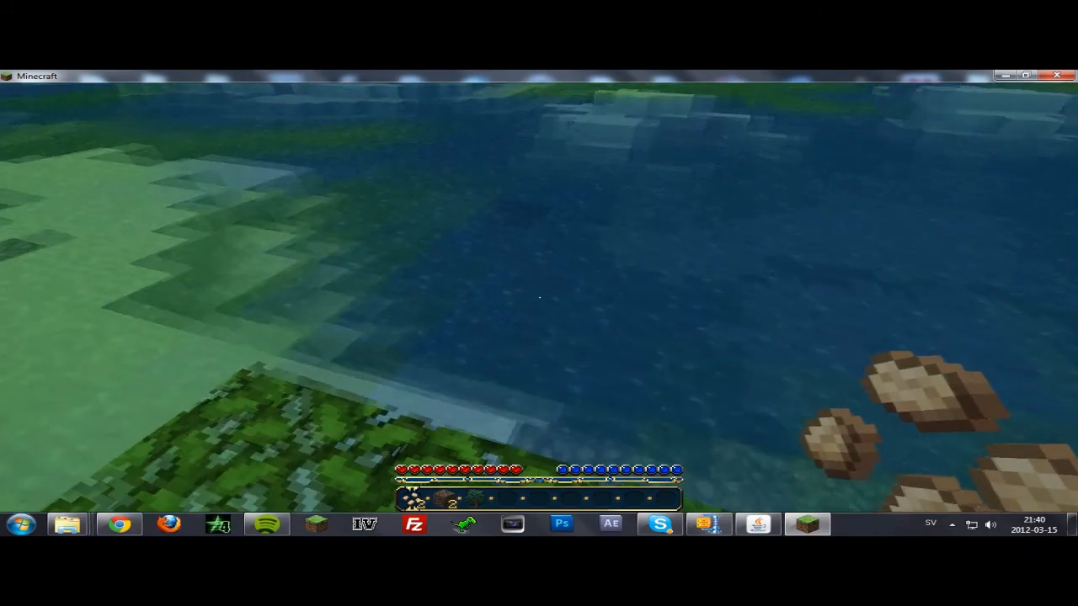
mouse_move(538, 303)
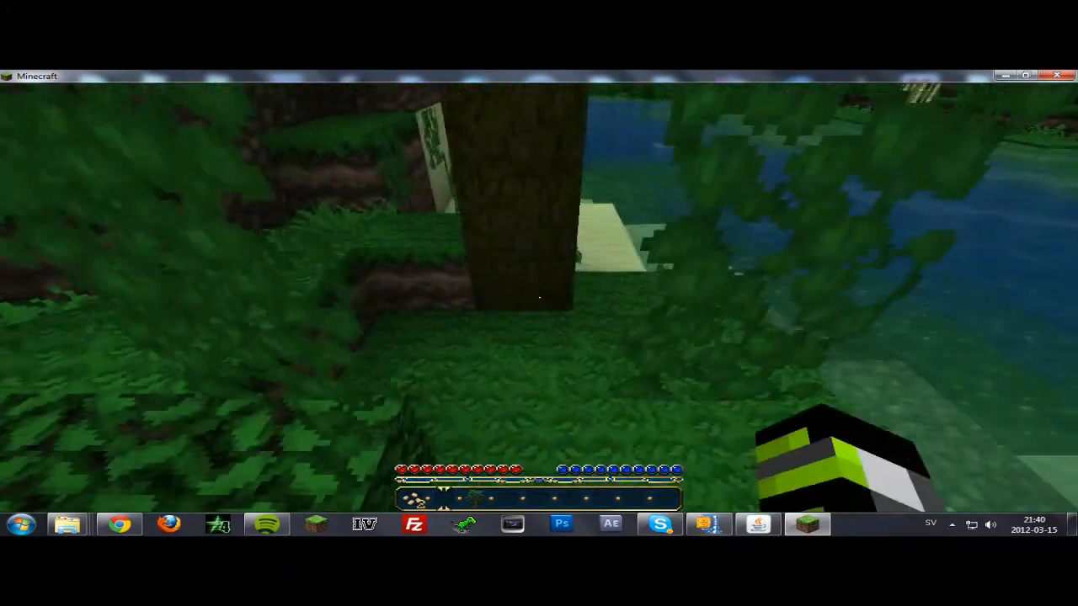
mouse_move(538, 303)
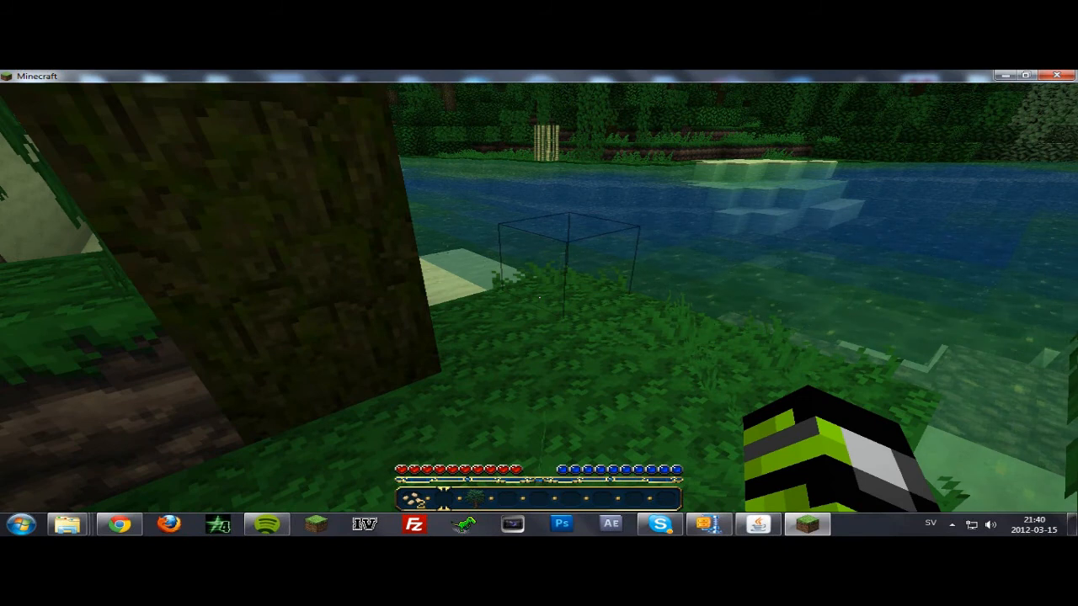